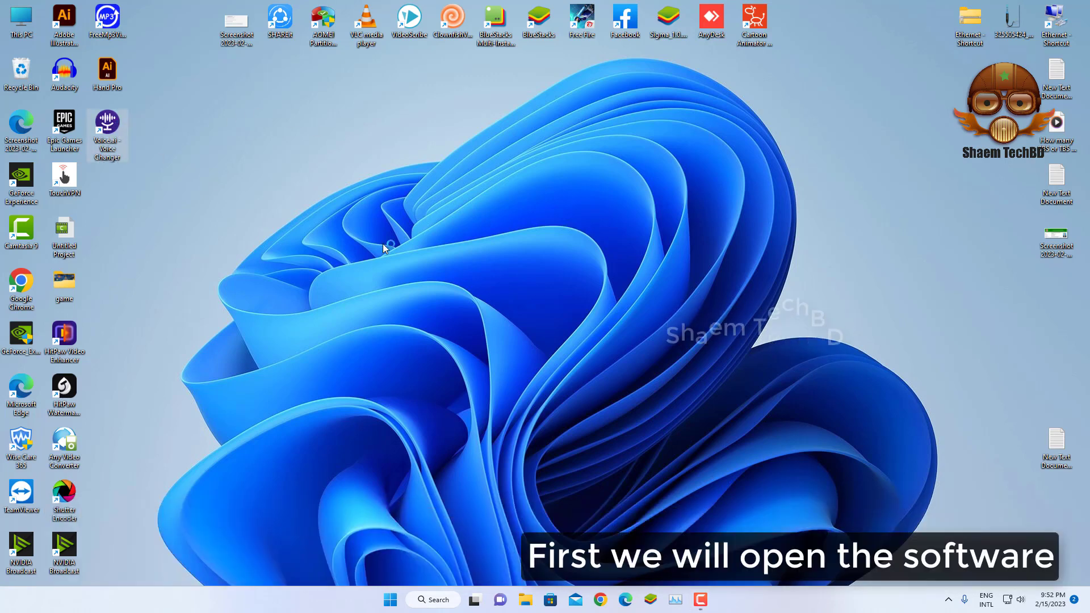
Step: Launch Voice.ai from the desktop and accept the v0.1.26 notice to reach General Settings
{"action": "double_click", "coordinate": [107, 128]}
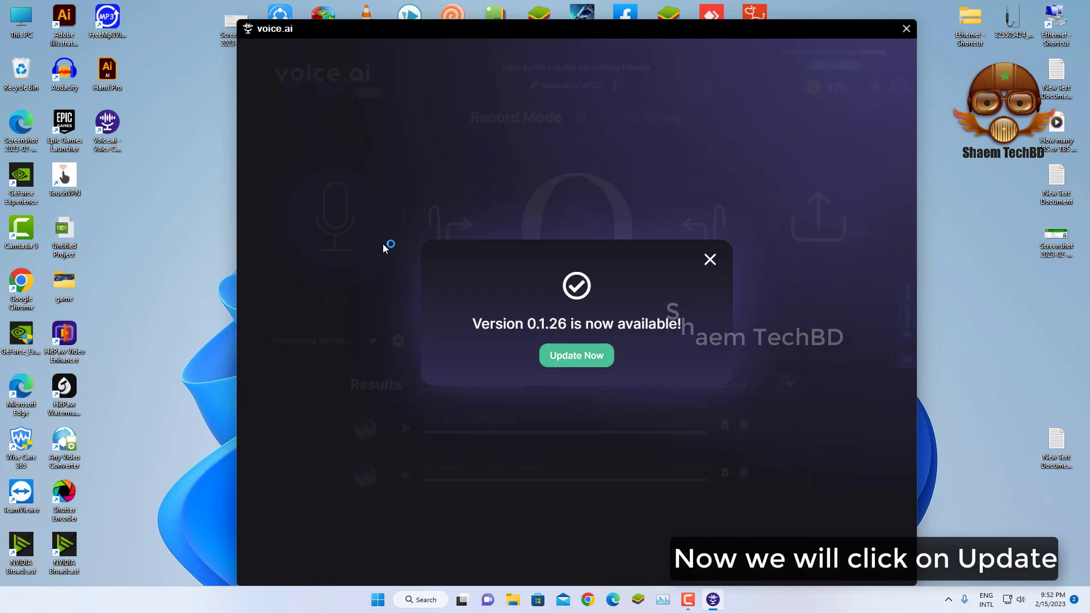
{"action": "left_click", "coordinate": [708, 258]}
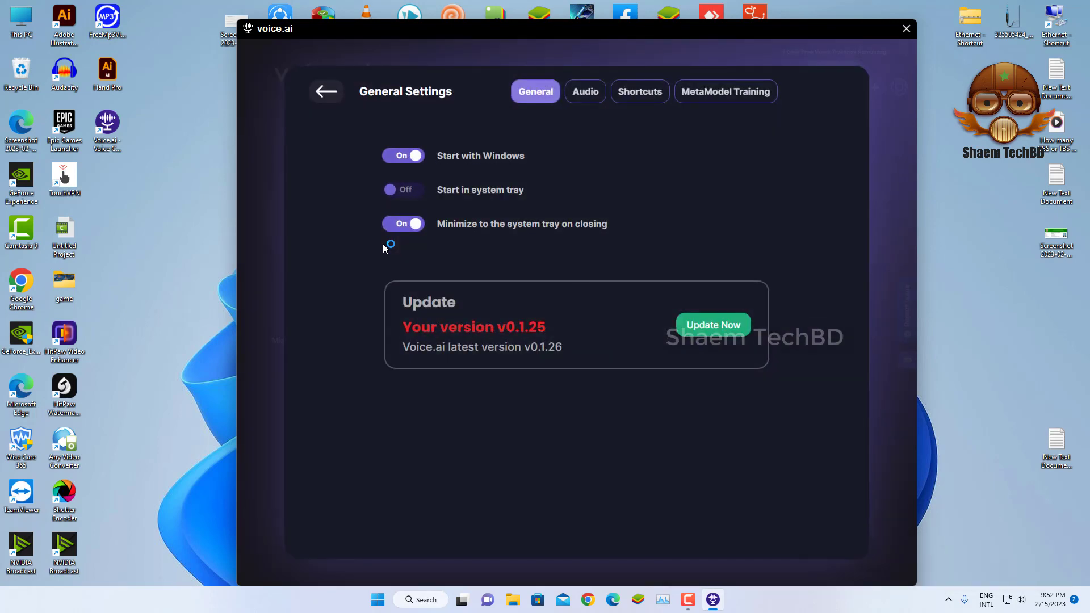